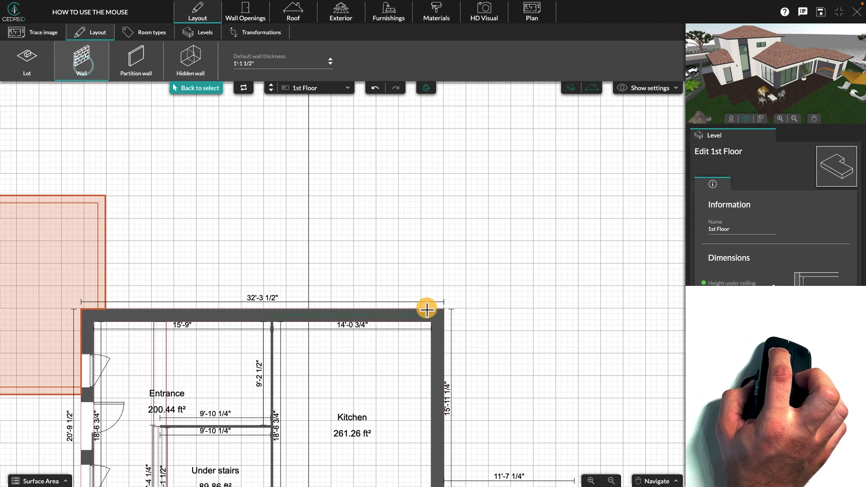
Draw a short wall up from the kitchen's top-right corner and cover it with a flat roof
{"action": "left_click_drag", "start_coordinate": [426, 309], "coordinate": [439, 256]}
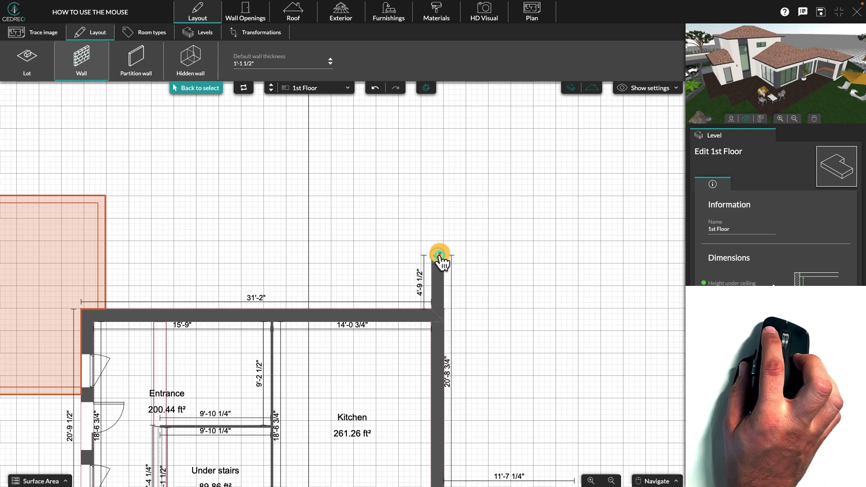
{"action": "left_click", "coordinate": [293, 12]}
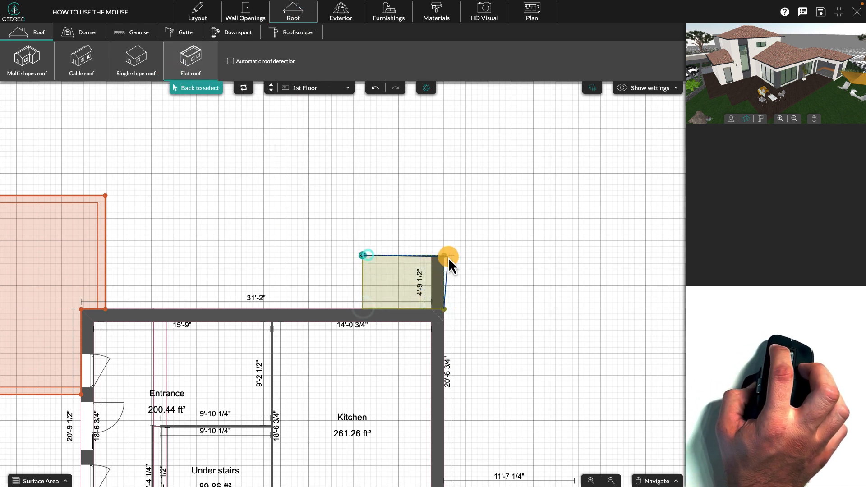
{"action": "left_click", "coordinate": [448, 256]}
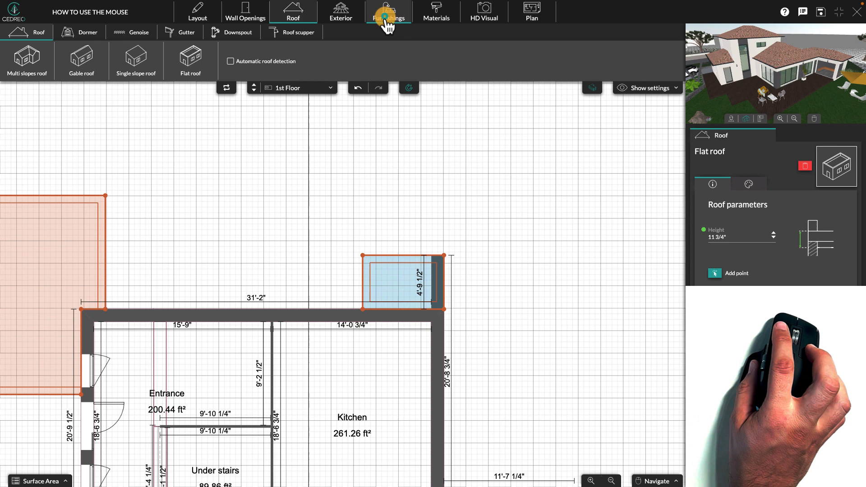
{"action": "left_click", "coordinate": [388, 11]}
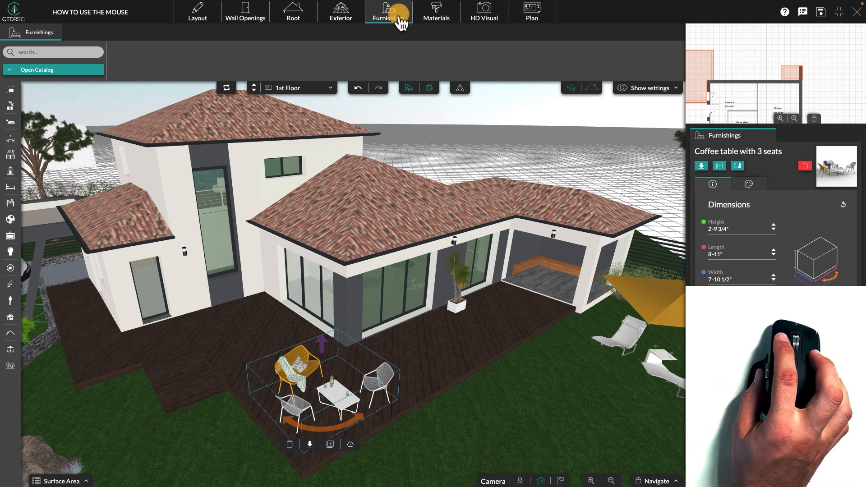
{"action": "mouse_move", "coordinate": [417, 160]}
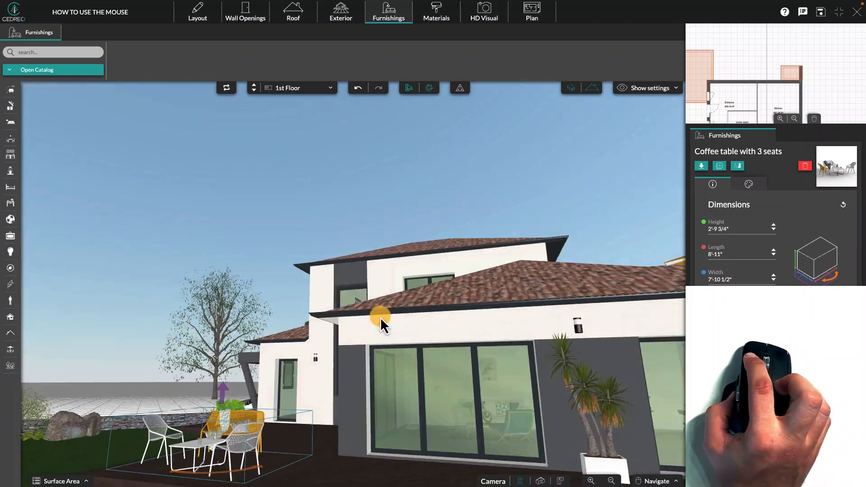
Orbit the 3D camera from the terrace side around toward the house facade
{"action": "left_click_drag", "start_coordinate": [381, 320], "coordinate": [539, 392]}
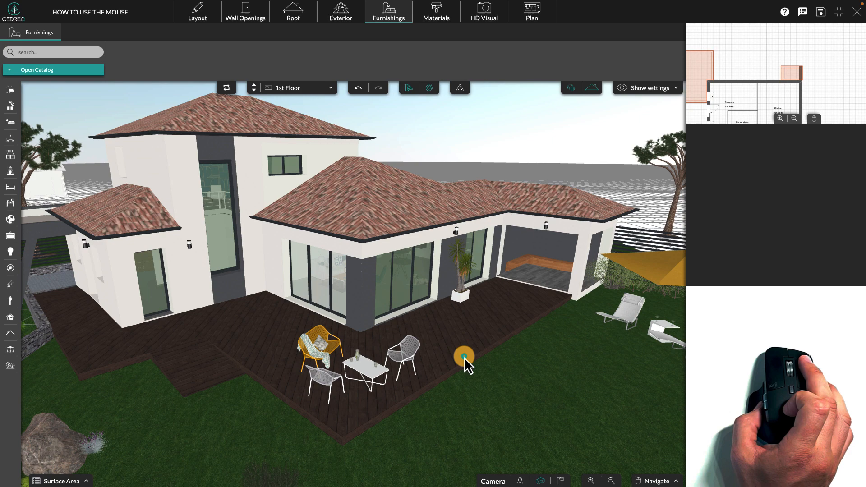
{"action": "mouse_move", "coordinate": [453, 320]}
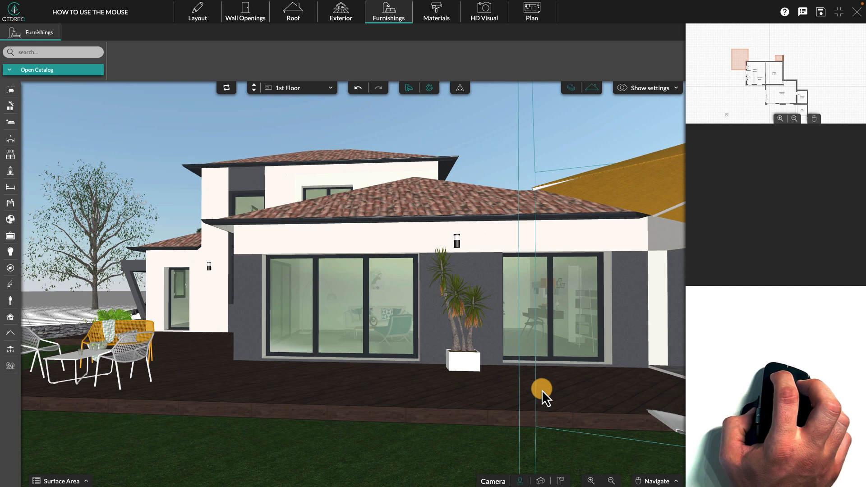
{"action": "mouse_move", "coordinate": [431, 37]}
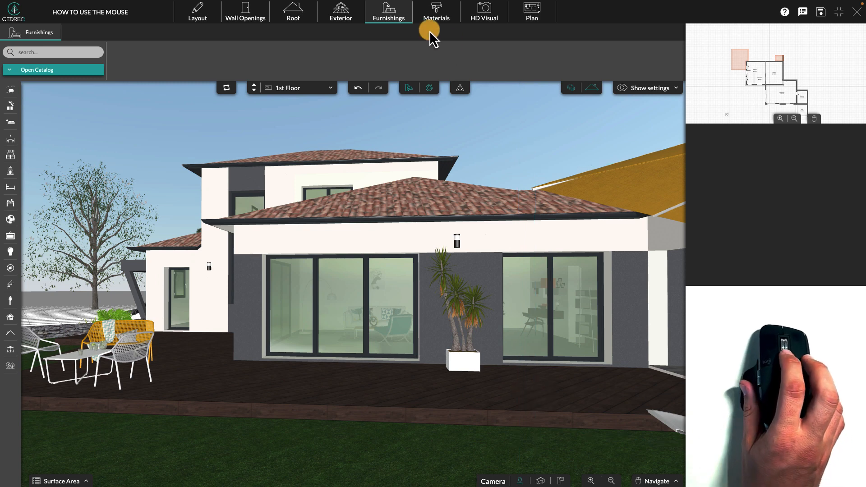
{"action": "mouse_move", "coordinate": [502, 464]}
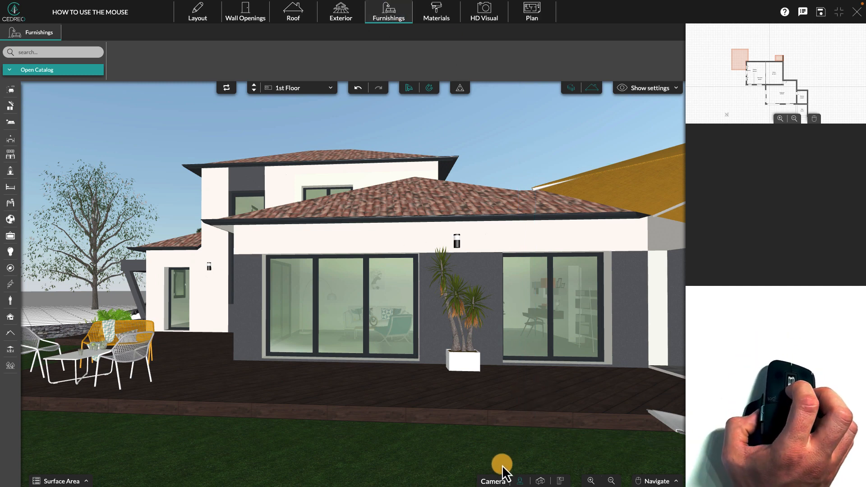